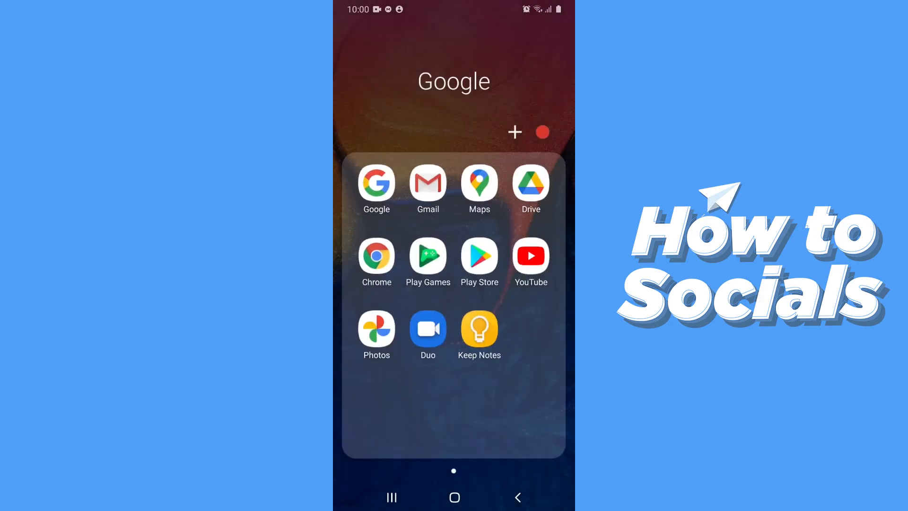
# Launch Chrome from the Google folder and go to youtube.com from the new tab shortcut.
pyautogui.click(376, 254)
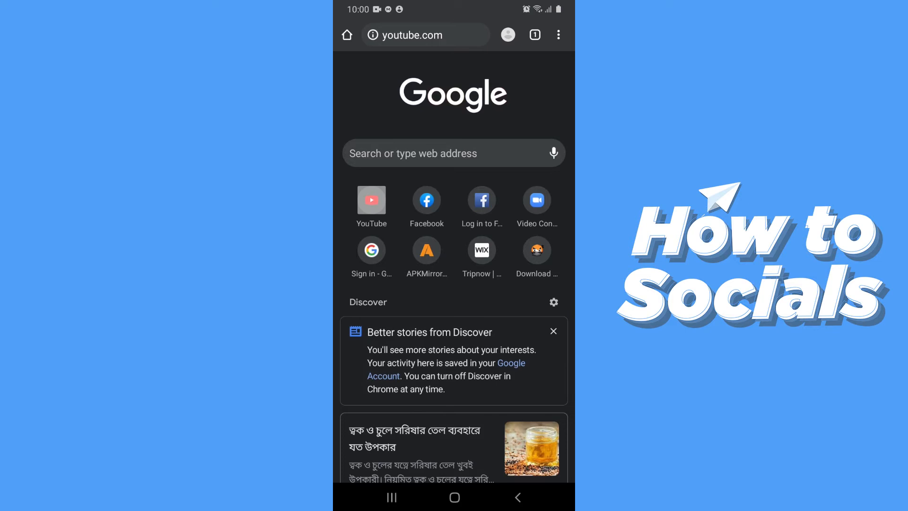
pyautogui.click(371, 202)
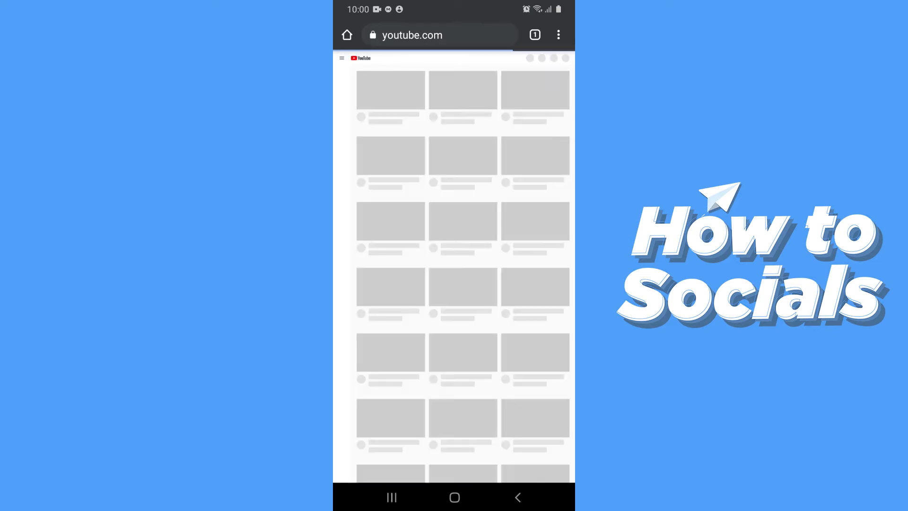
# Switch YouTube to the desktop site via Chrome's three-dot menu 'Desktop site' option.
pyautogui.click(558, 35)
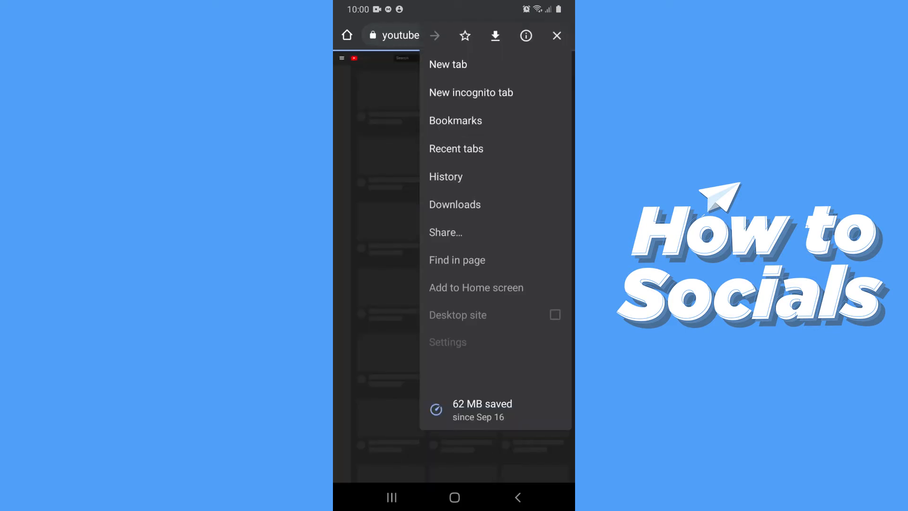
pyautogui.click(556, 35)
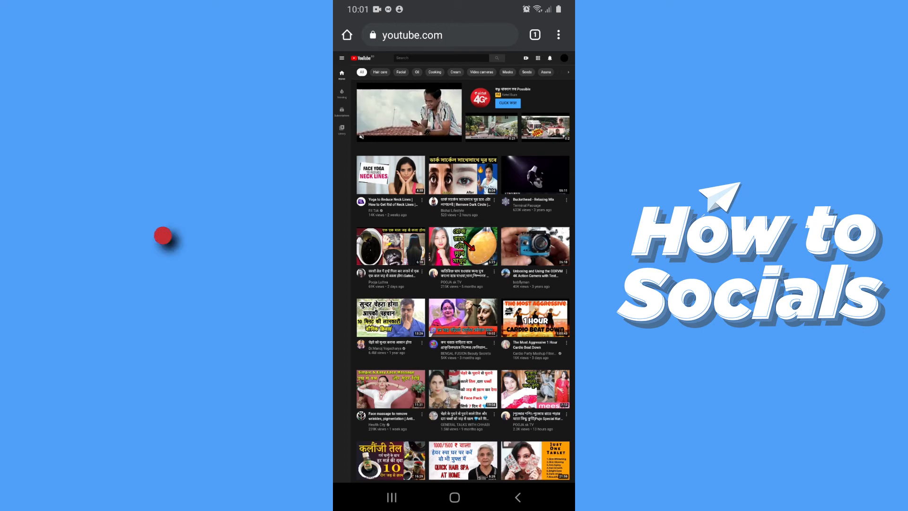
# Reach YouTube's Advanced settings page through Settings > Account > 'View advanced settings'.
pyautogui.click(564, 58)
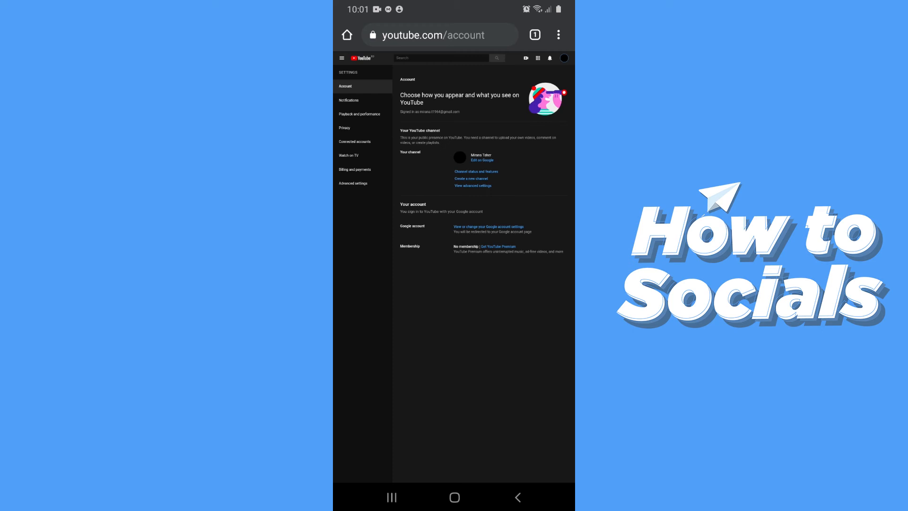
pyautogui.click(352, 183)
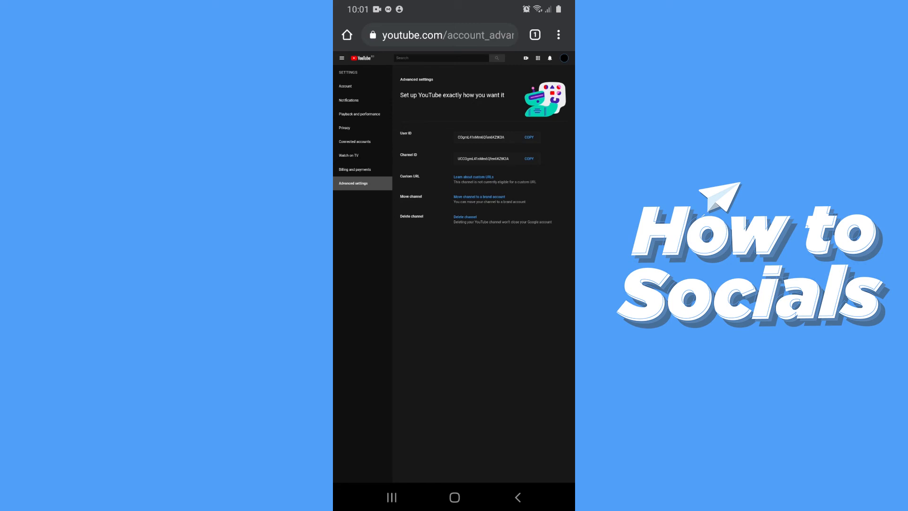
# Copy the User ID and then the Channel ID to the clipboard.
pyautogui.click(528, 137)
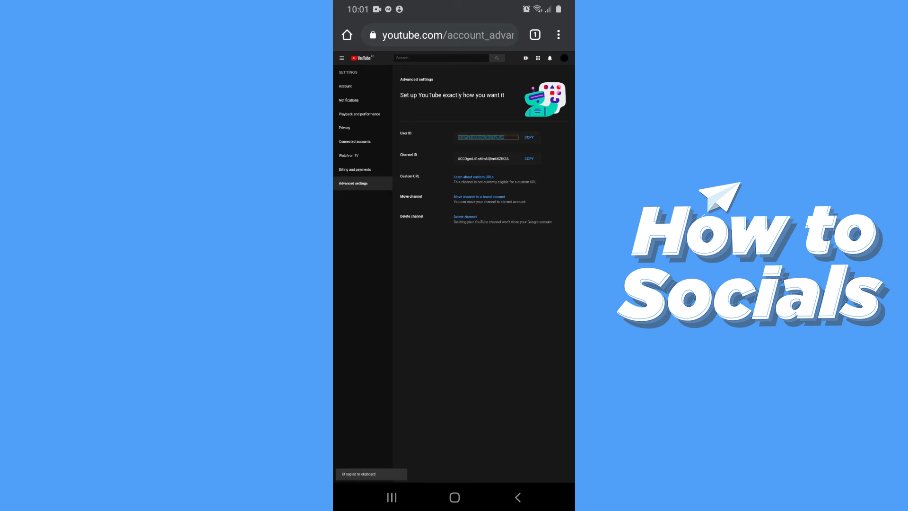
pyautogui.click(528, 158)
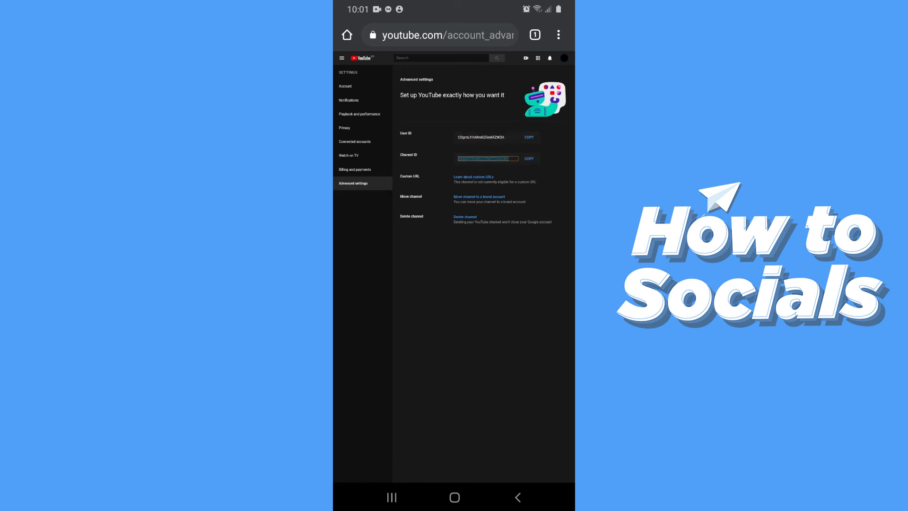